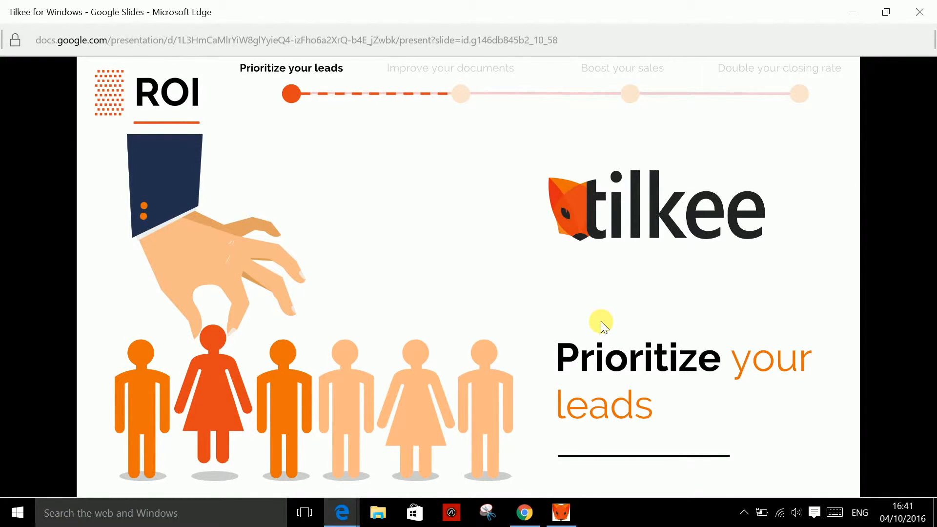
Advance the Google Slides deck past the ROI slides to 'The tilkee team' slide.
key(Right)
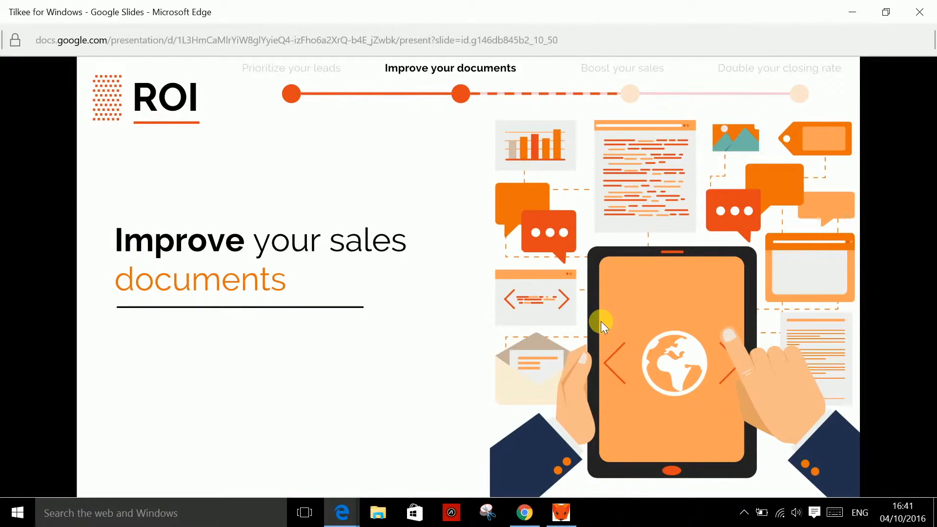
key(Right)
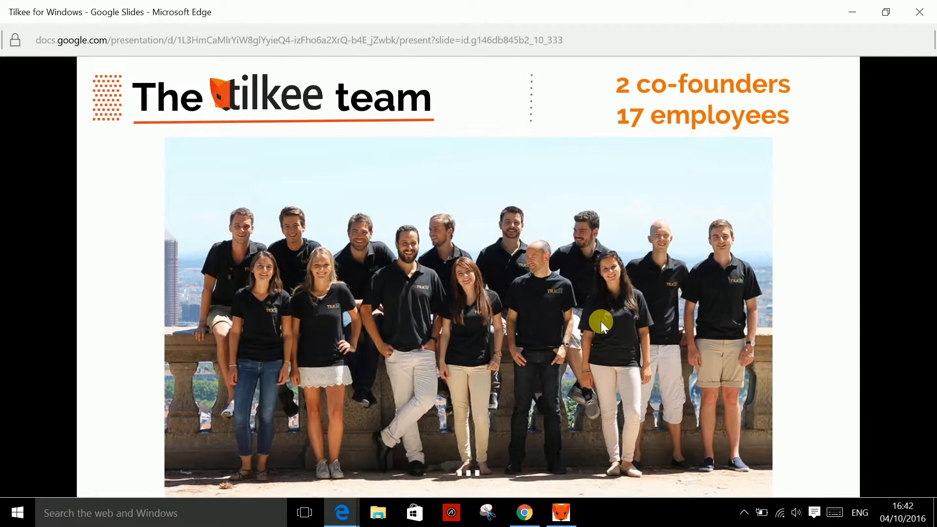
Launch Tilkee from the Start menu and log in with the pre-filled email and password.
click(17, 512)
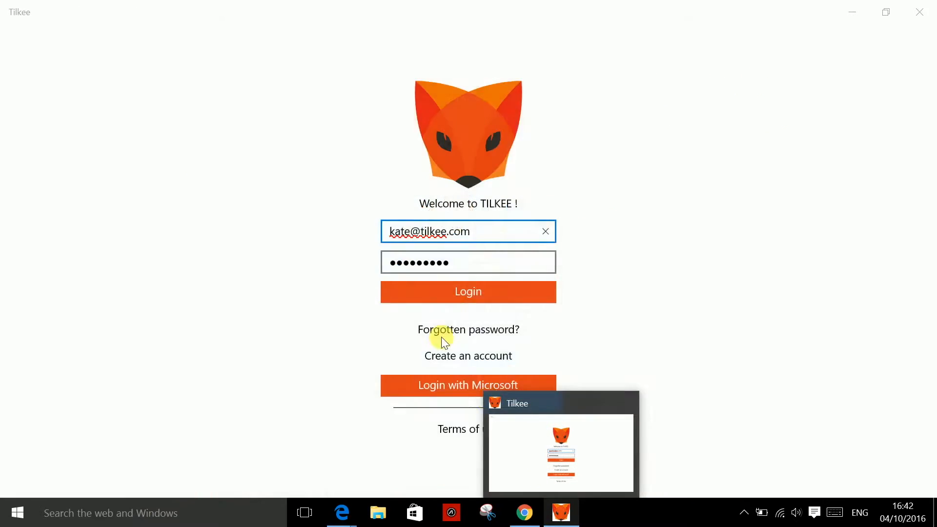
click(17, 513)
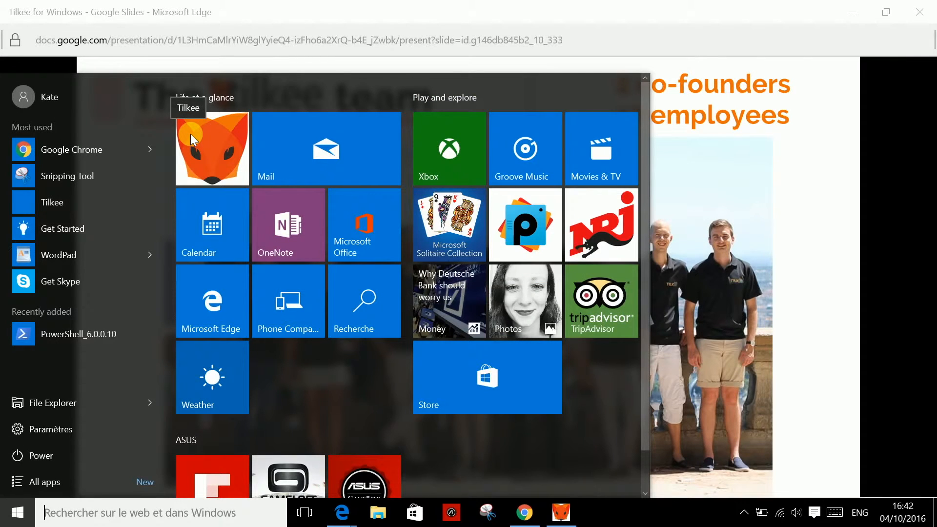
click(211, 149)
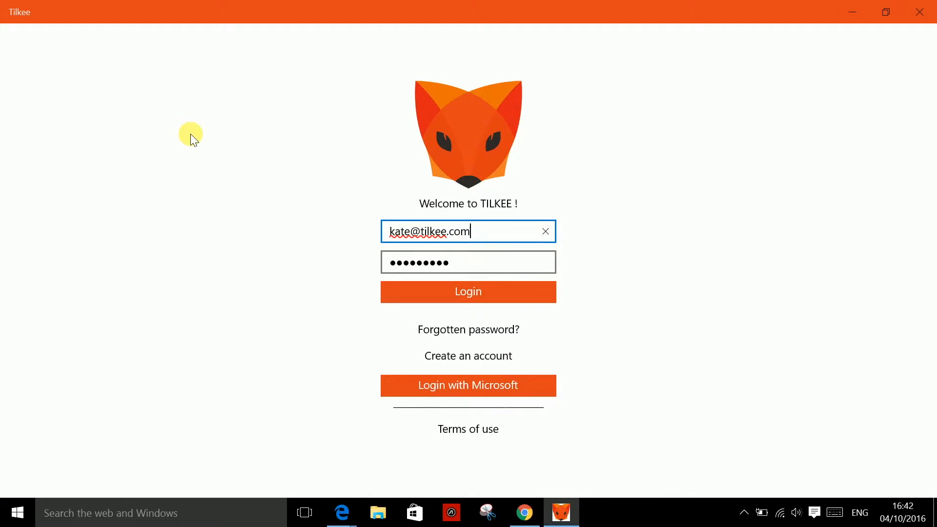
click(468, 282)
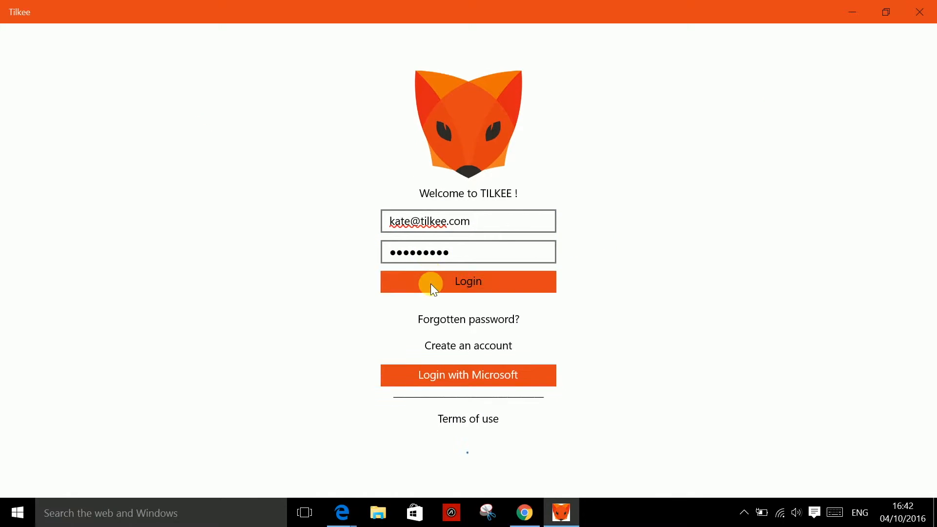
click(468, 282)
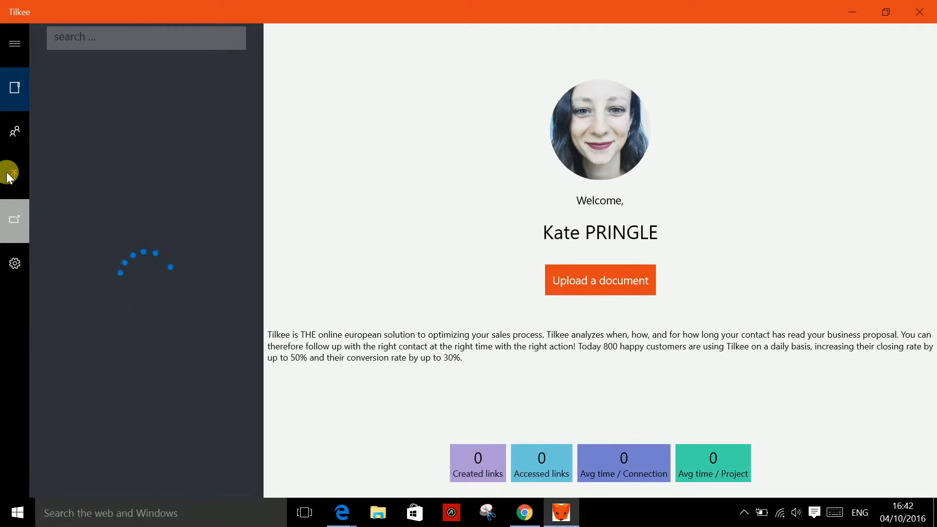
Upload 'Copy of Presentation Tilkee mars 2016.pptx' to open its statistics page.
click(600, 280)
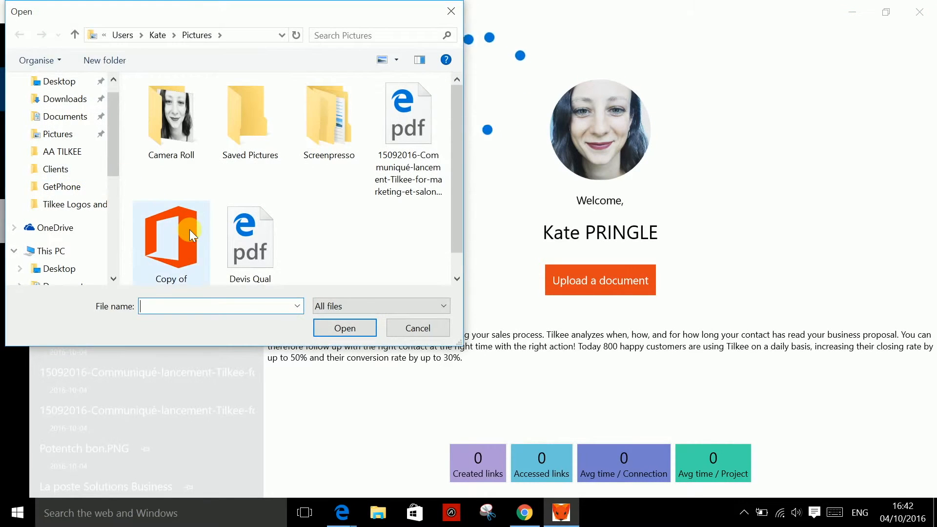
click(345, 328)
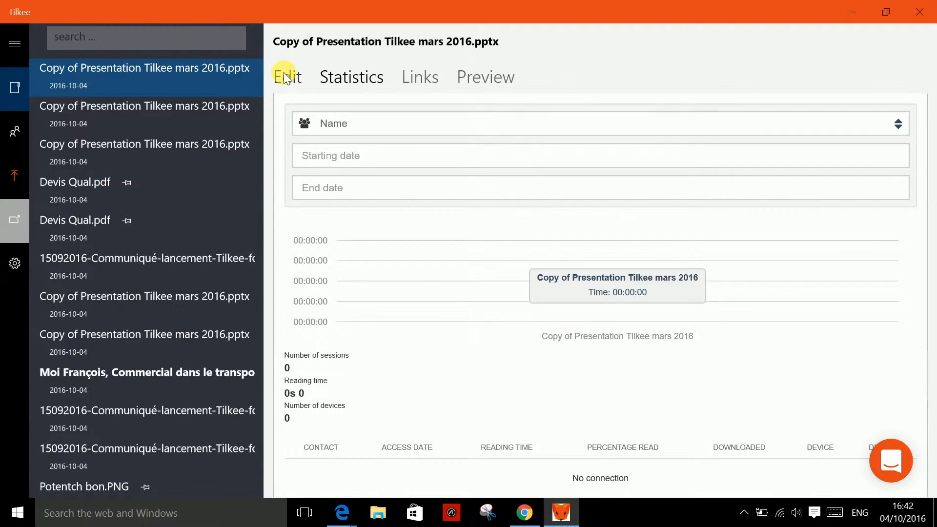
mouse_move(334, 77)
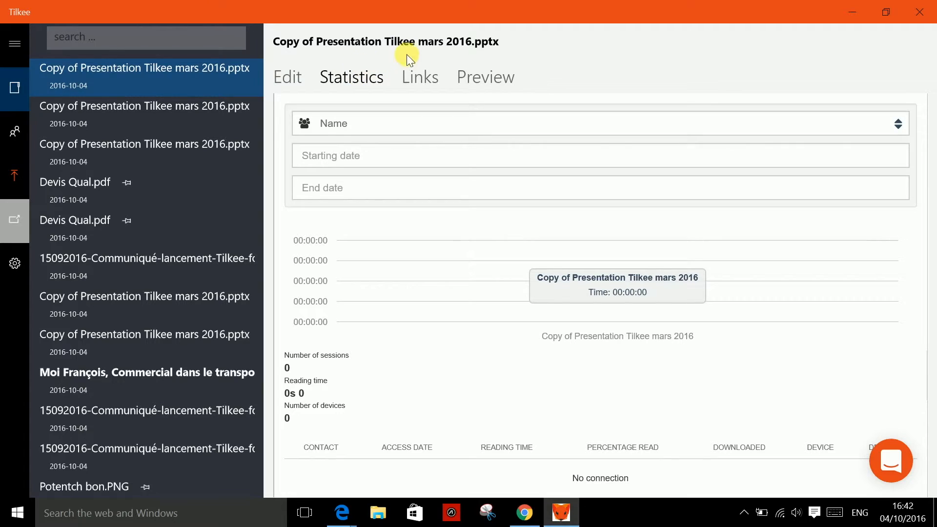
mouse_move(486, 77)
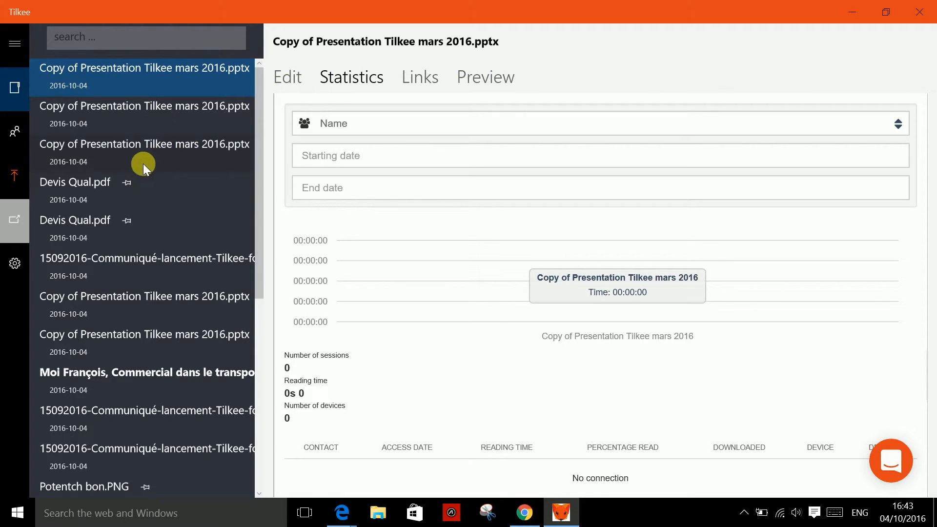
mouse_move(130, 182)
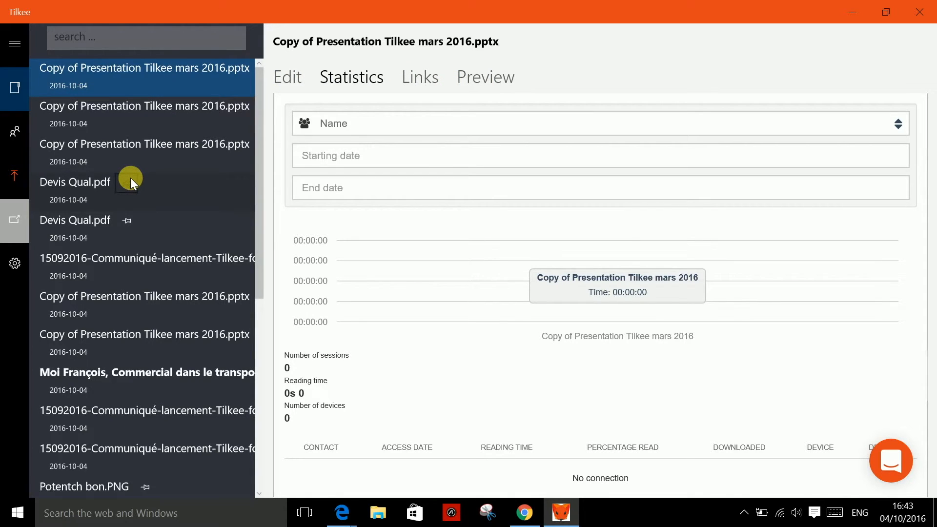
mouse_move(187, 234)
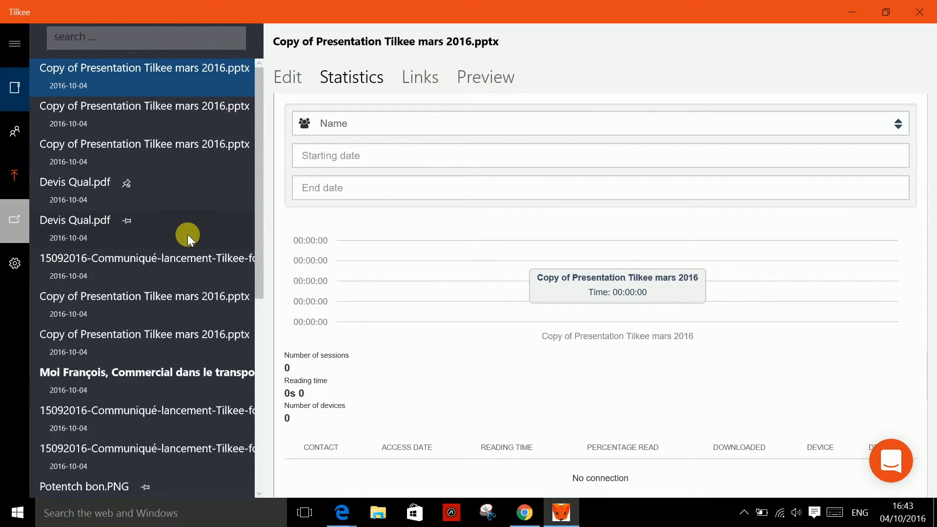
click(17, 512)
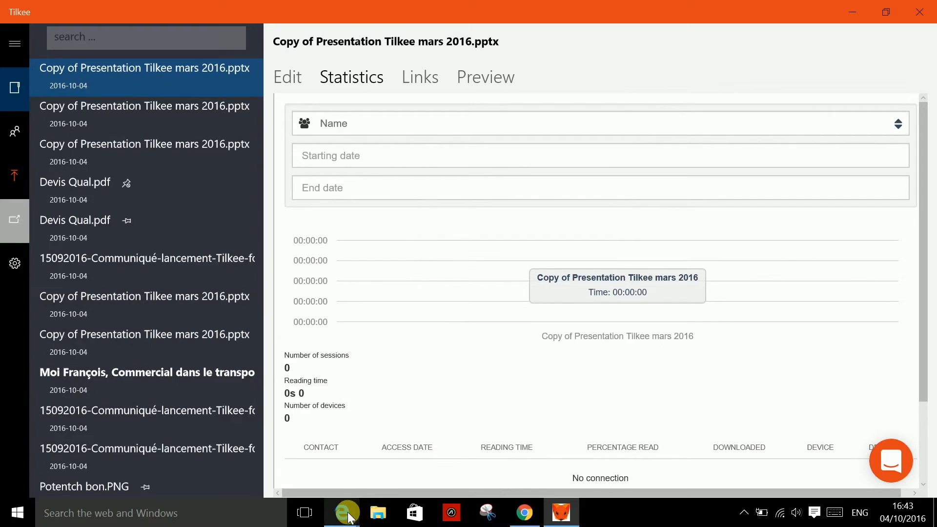
Switch to Microsoft Edge showing the Tilkee for marketing press release PDF.
click(341, 512)
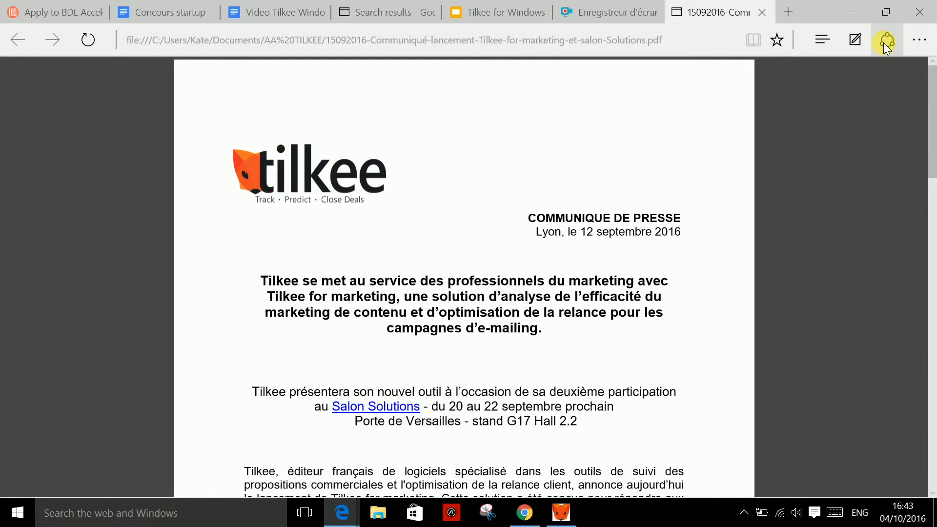
click(885, 39)
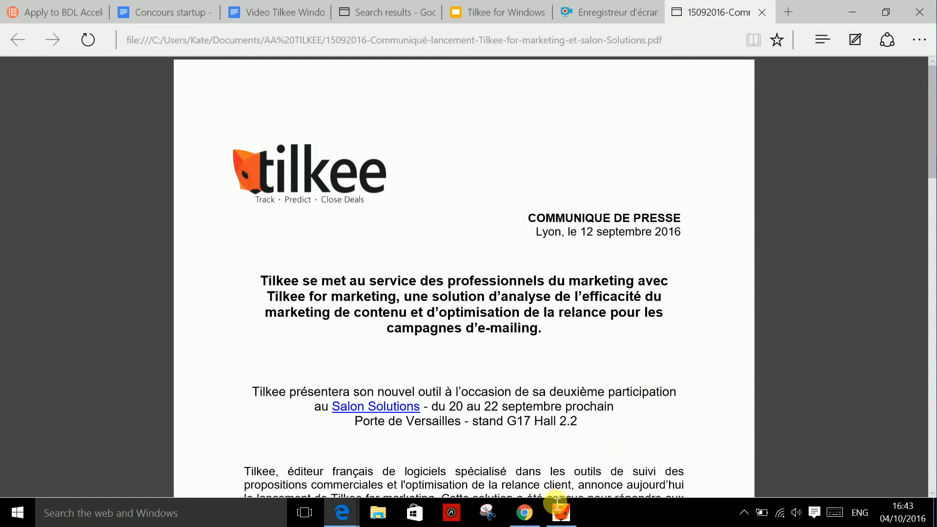
Return to Tilkee's dashboard and answer Yes to the log-out confirmation.
click(561, 513)
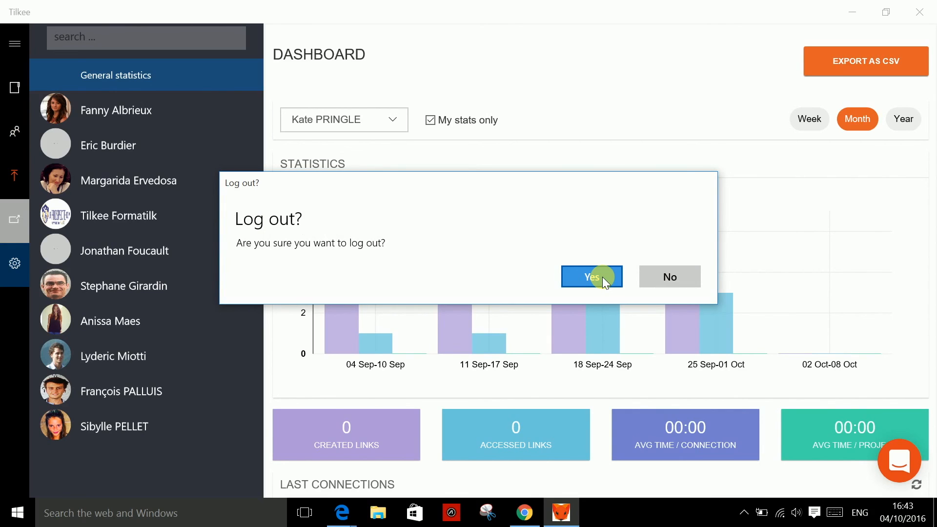
click(592, 276)
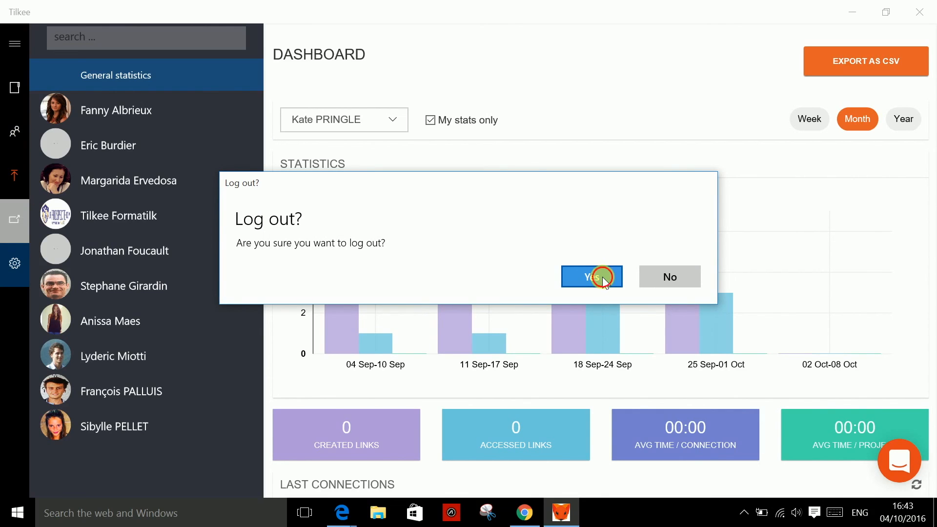